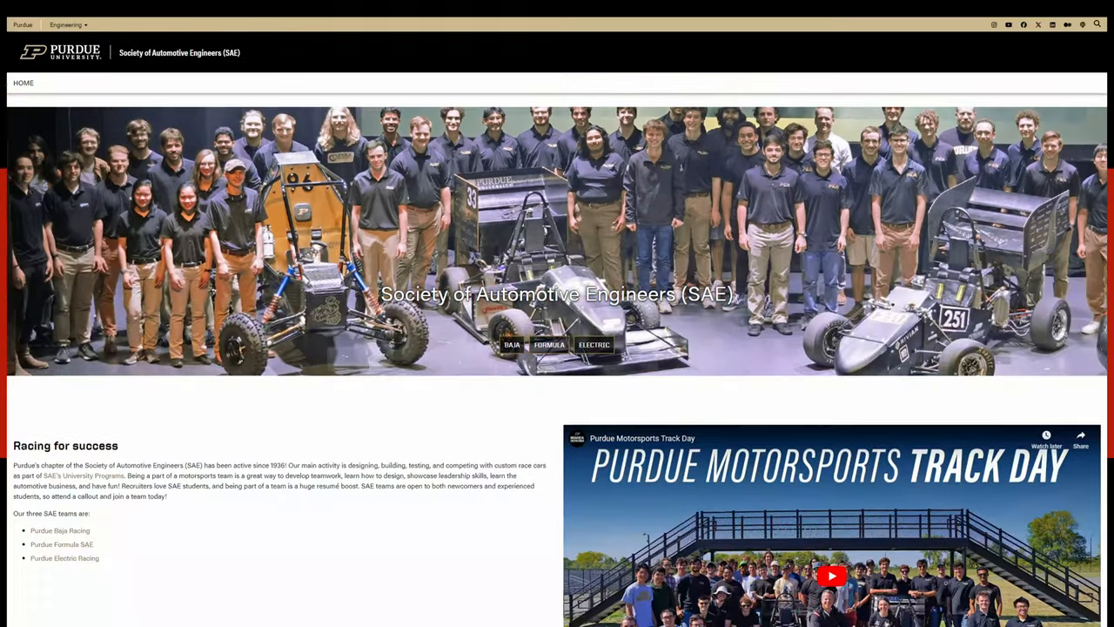
scroll("down", 3)
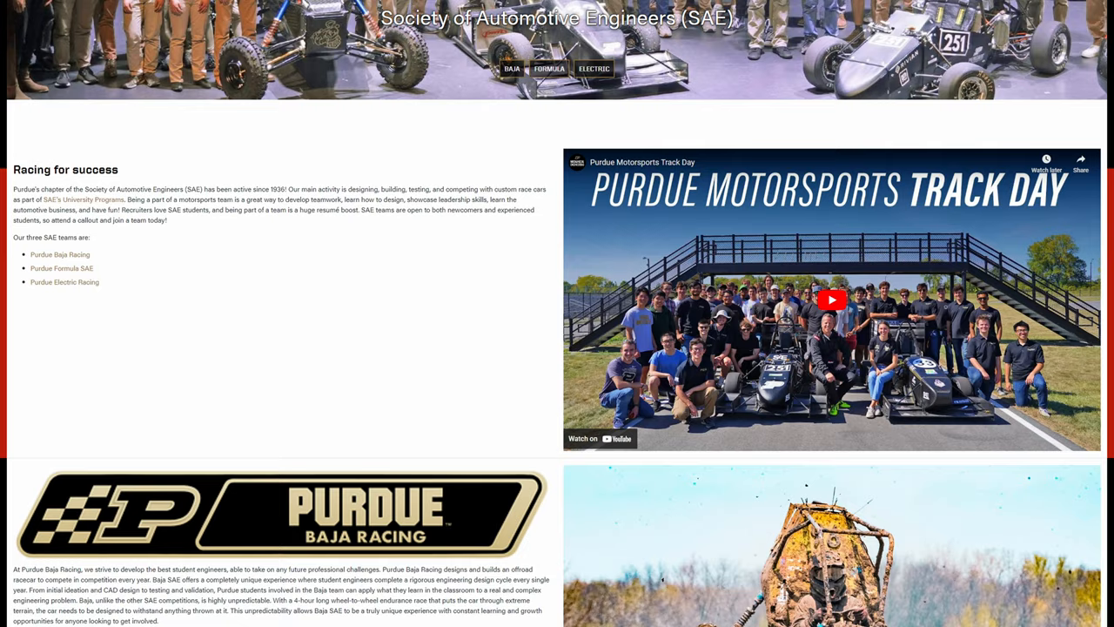
scroll("down", 3)
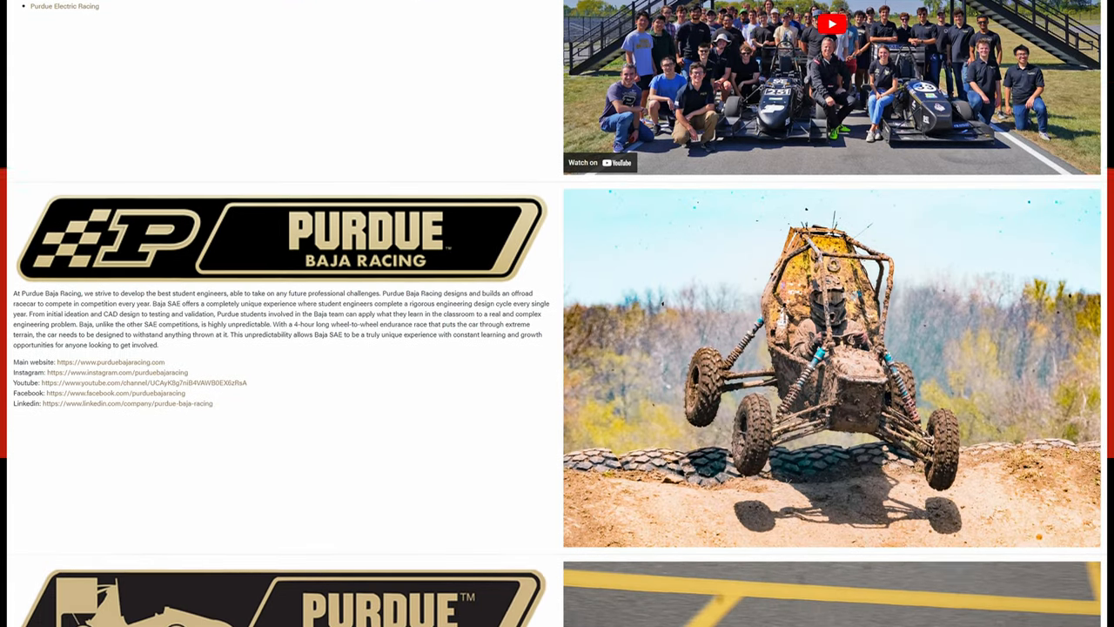
scroll("down", 3)
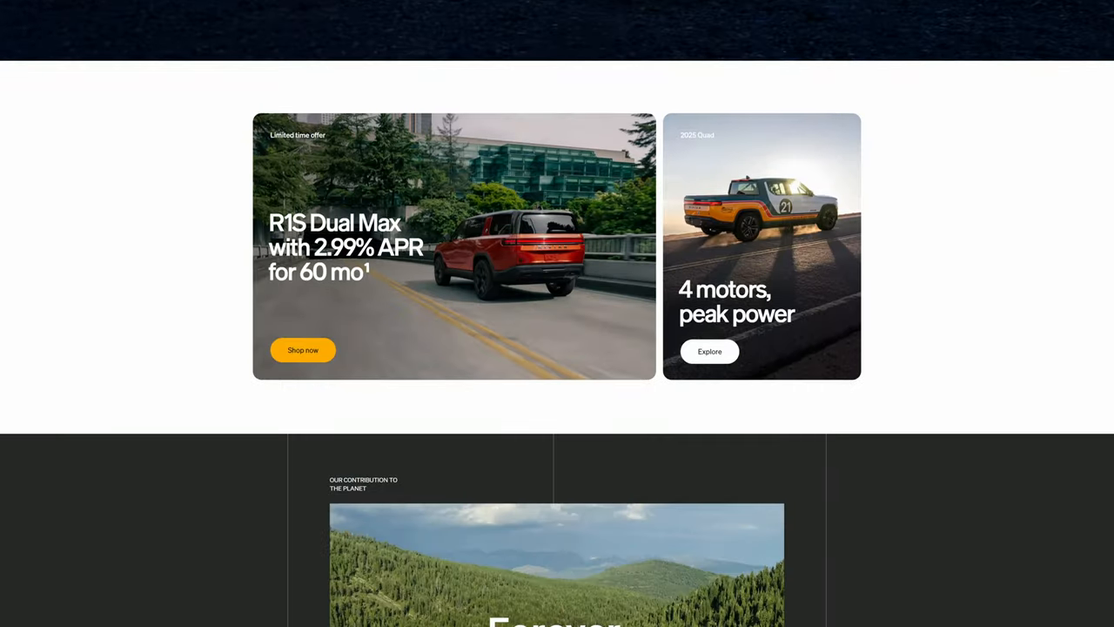
scroll("down", 3)
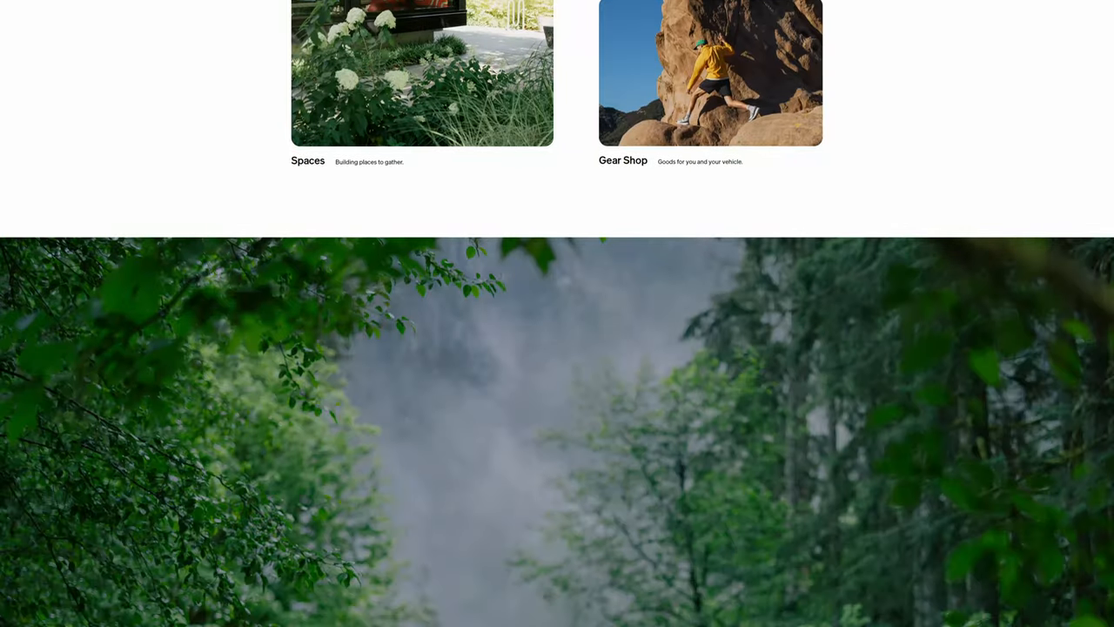
scroll("down", 3)
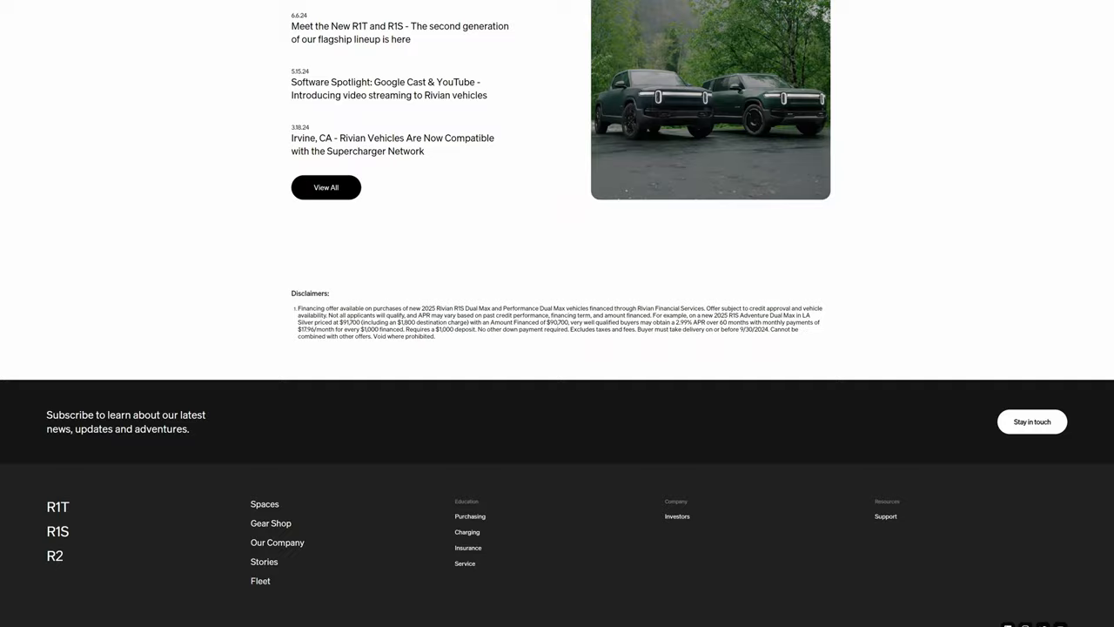